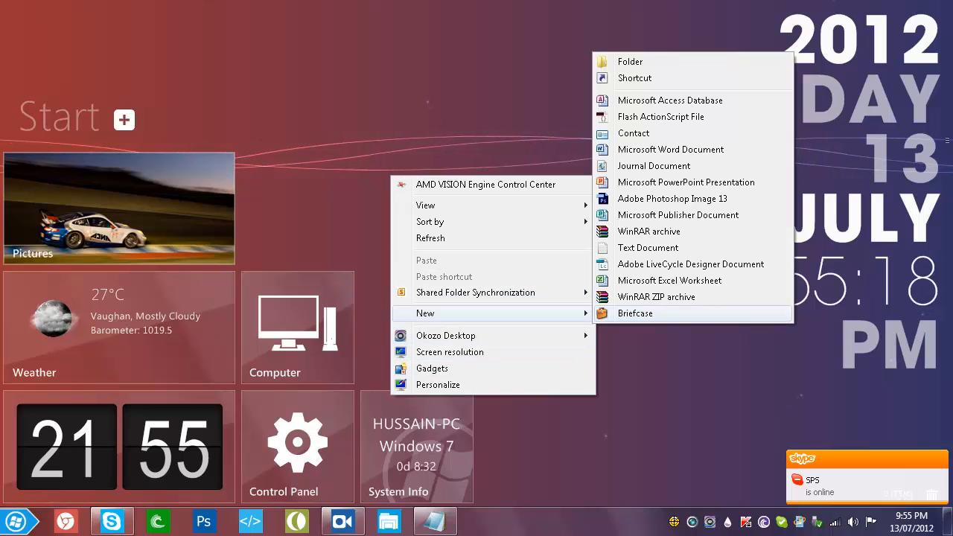
# Create a blank text document on the desktop, rename it cleanup.bat, and confirm the extension change
pyautogui.click(298, 461)
pyautogui.write('cleanup.bat')
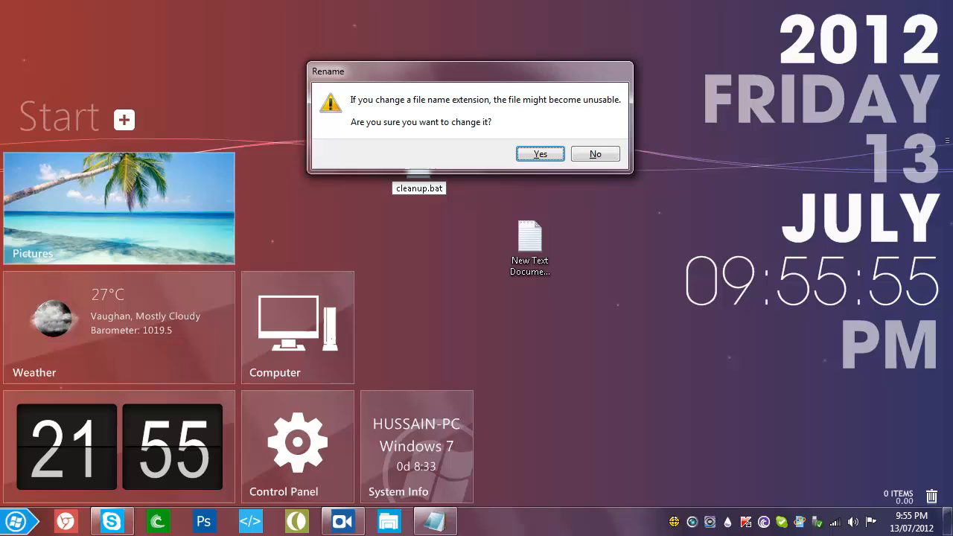
pyautogui.click(539, 153)
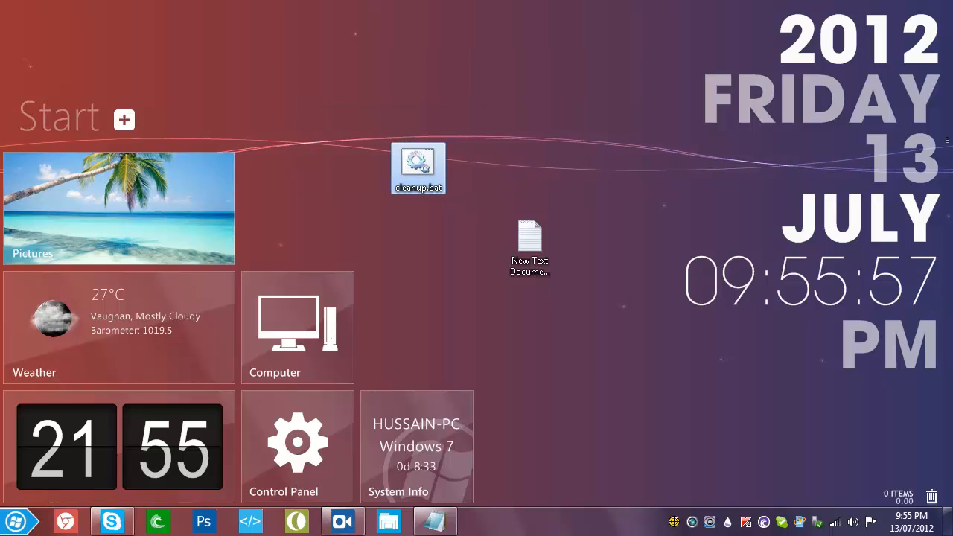
# Edit cleanup.bat in Notepad, adding temp, prefetch, history, cookies and recent deletion commands
pyautogui.rightClick(418, 168)
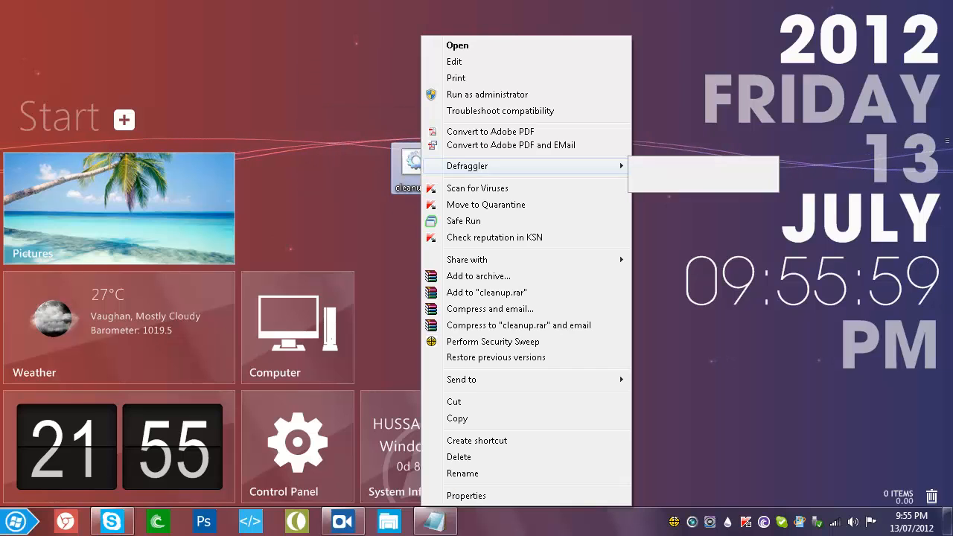
pyautogui.moveTo(454, 61)
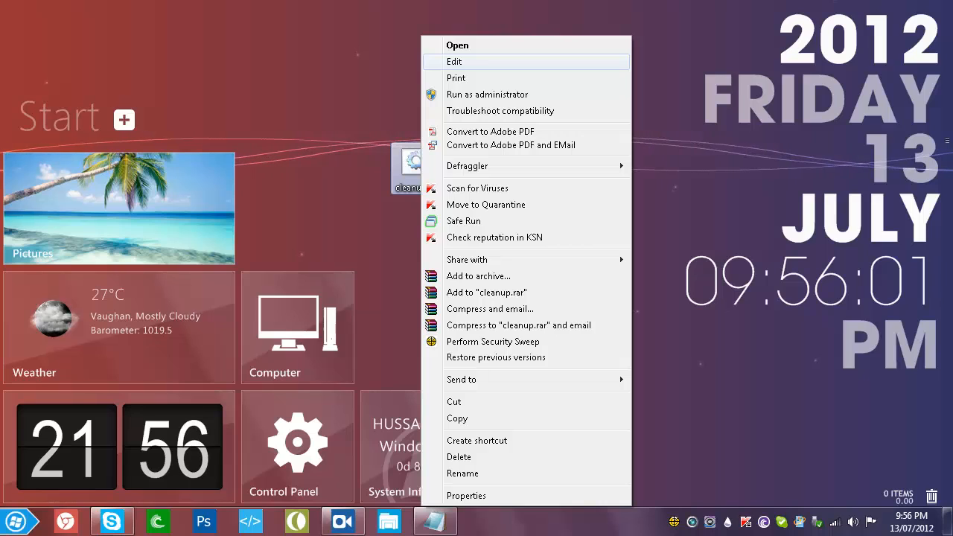
pyautogui.click(454, 61)
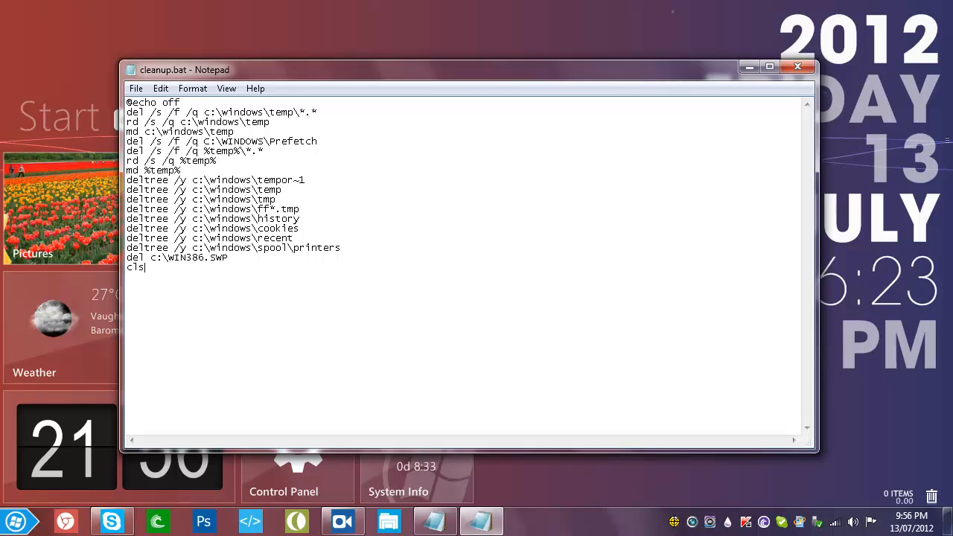
pyautogui.click(798, 67)
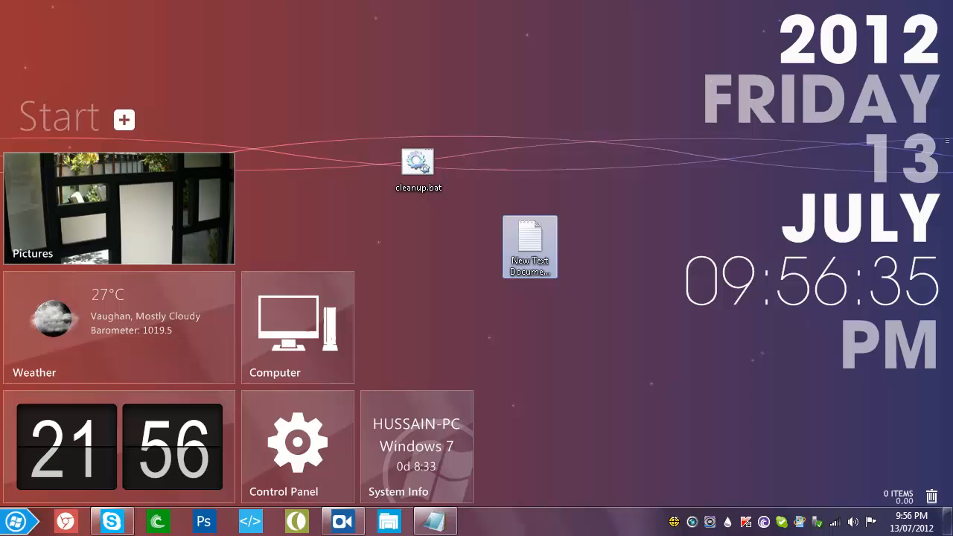
pyautogui.moveTo(530, 242)
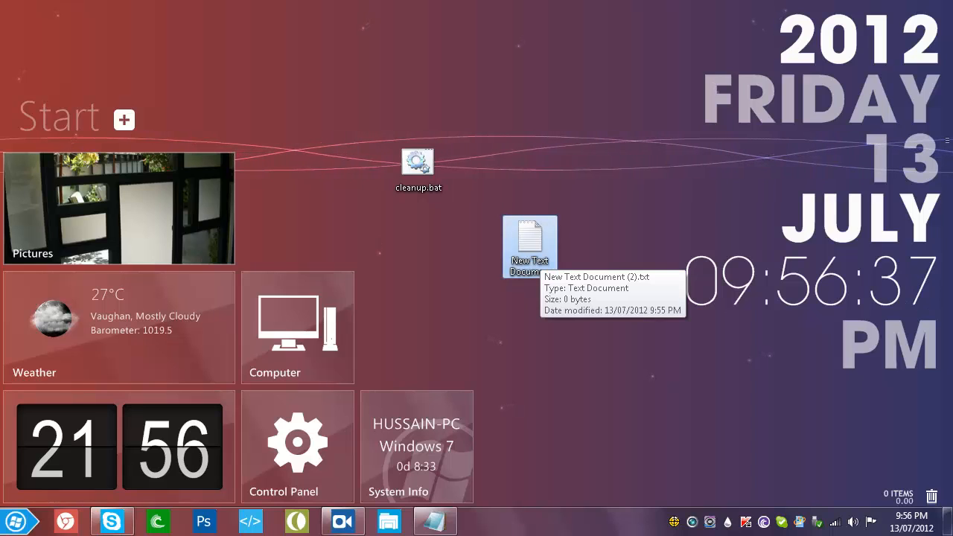
# Rename the second New Text Document to cleanup.vbe and accept the extension warning
pyautogui.rightClick(529, 245)
pyautogui.write('cleanup.vbe')
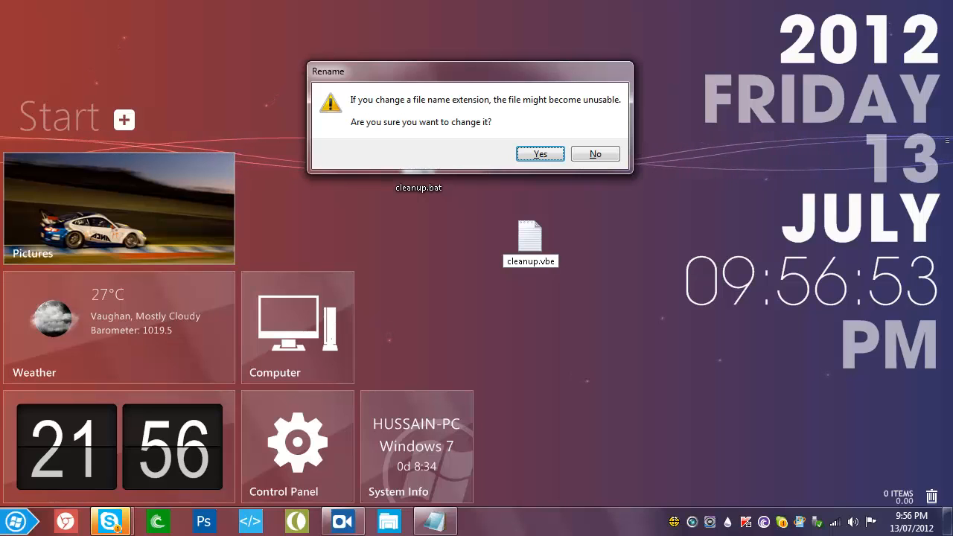
pyautogui.click(540, 153)
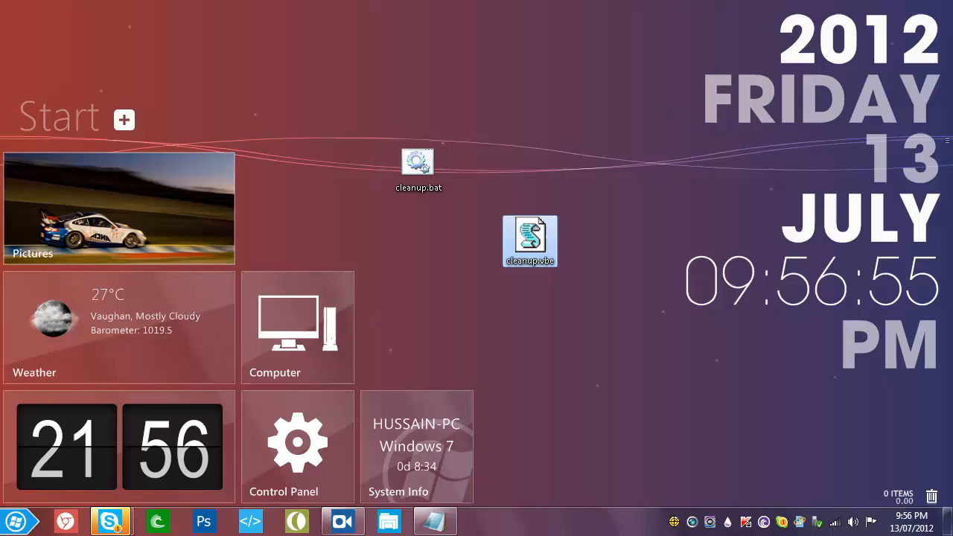
# Open cleanup.vbe in Notepad and enter the line mystring=(80000000)
pyautogui.rightClick(529, 240)
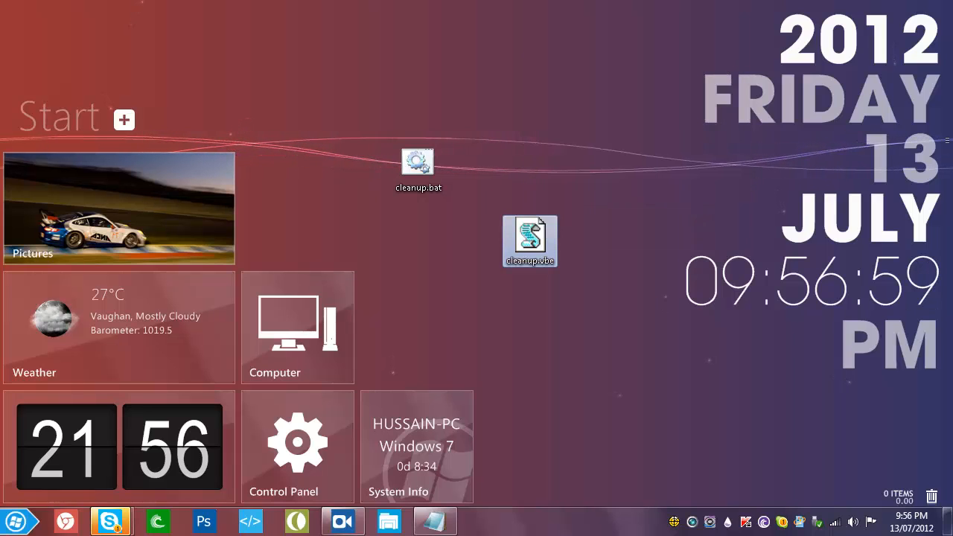
pyautogui.doubleClick(530, 240)
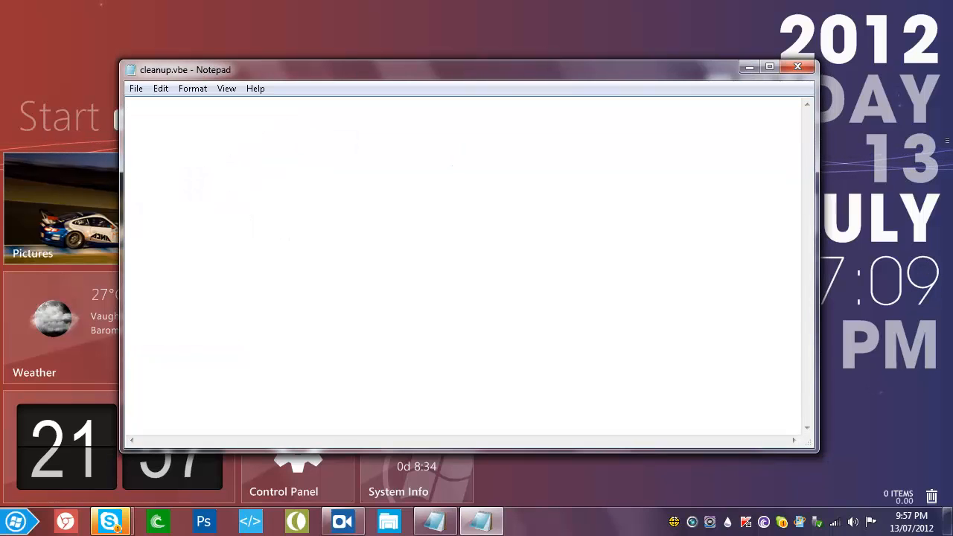
pyautogui.write('mystring=(80000000)')
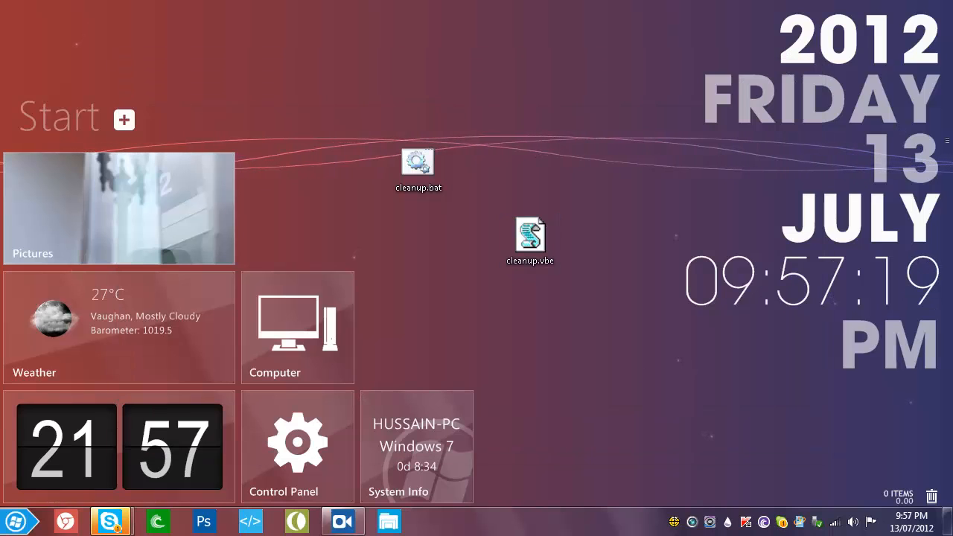
# Drag the cleanup.bat icon around until it sits beside cleanup.vbe
pyautogui.moveTo(418, 161); pyautogui.dragTo(474, 238)
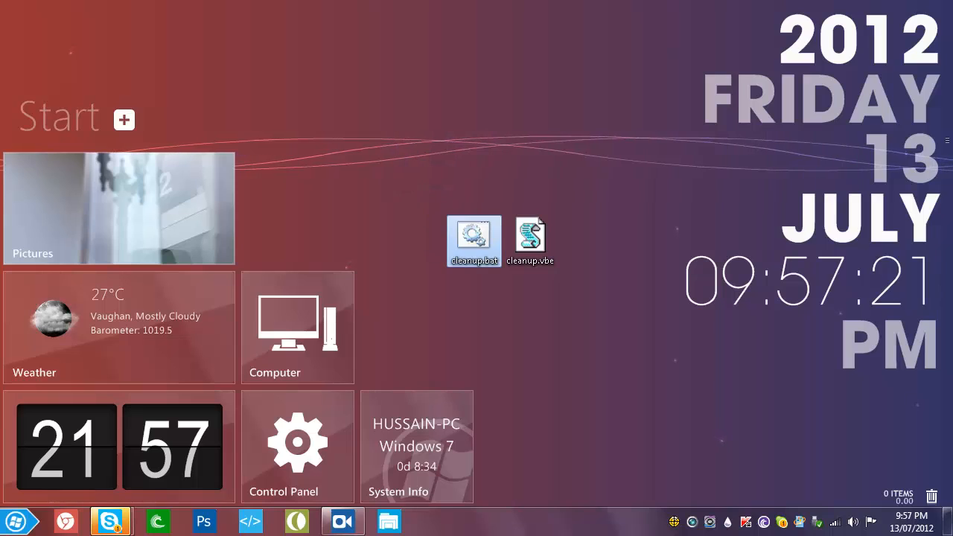
pyautogui.moveTo(474, 239)
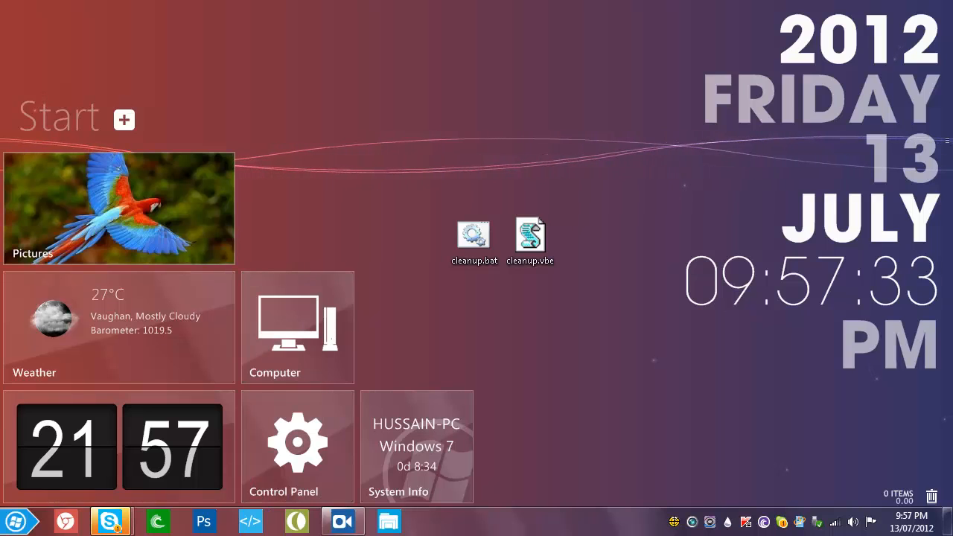
pyautogui.moveTo(474, 234)
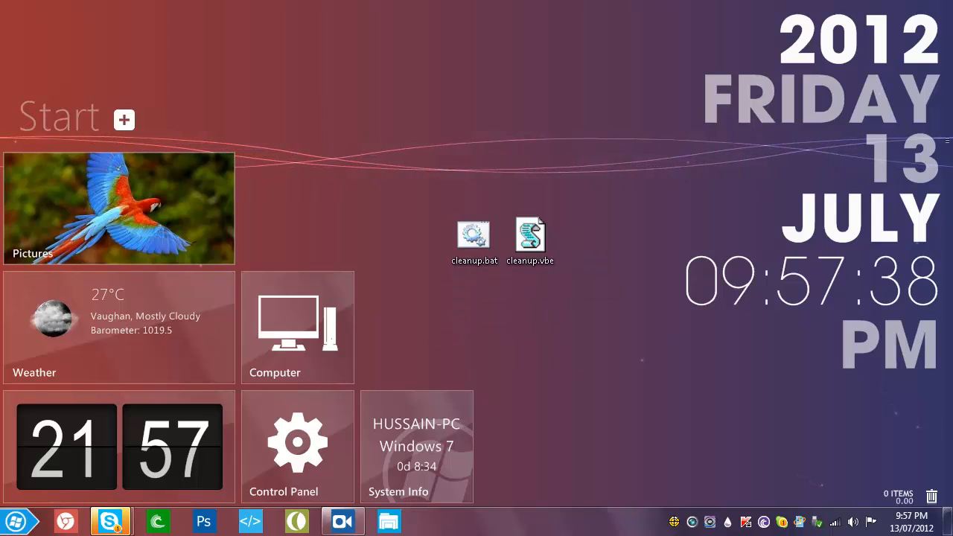
pyautogui.moveTo(473, 237)
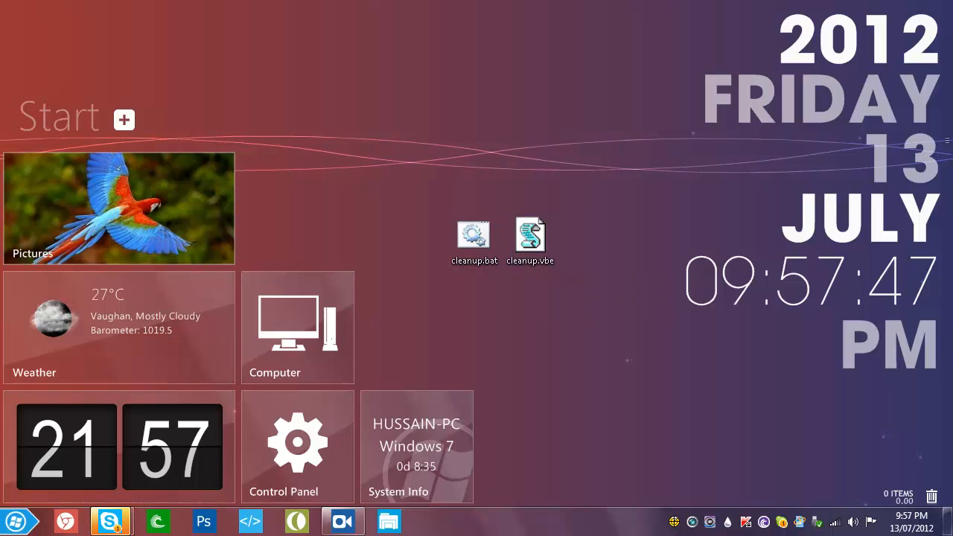
pyautogui.moveTo(474, 237)
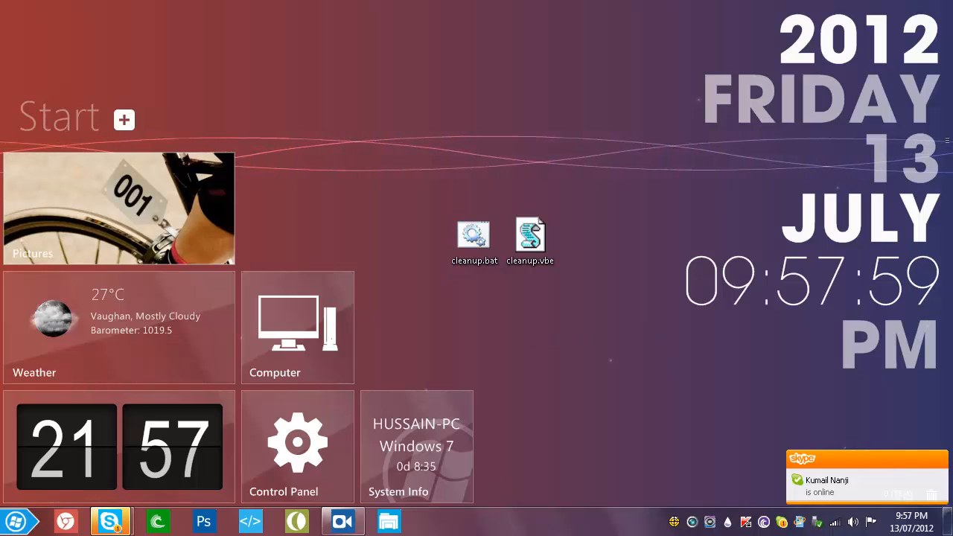
pyautogui.click(473, 238)
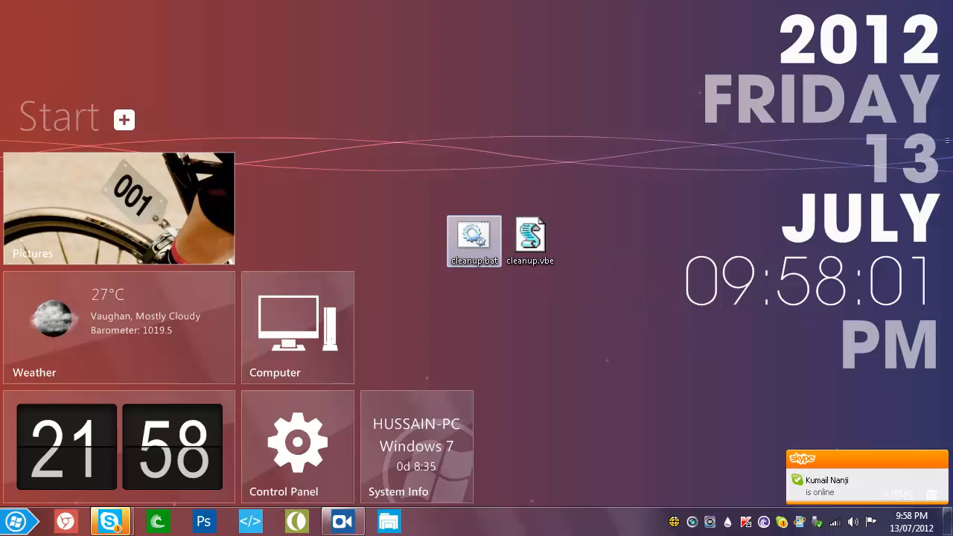
pyautogui.moveTo(474, 240); pyautogui.dragTo(363, 168)
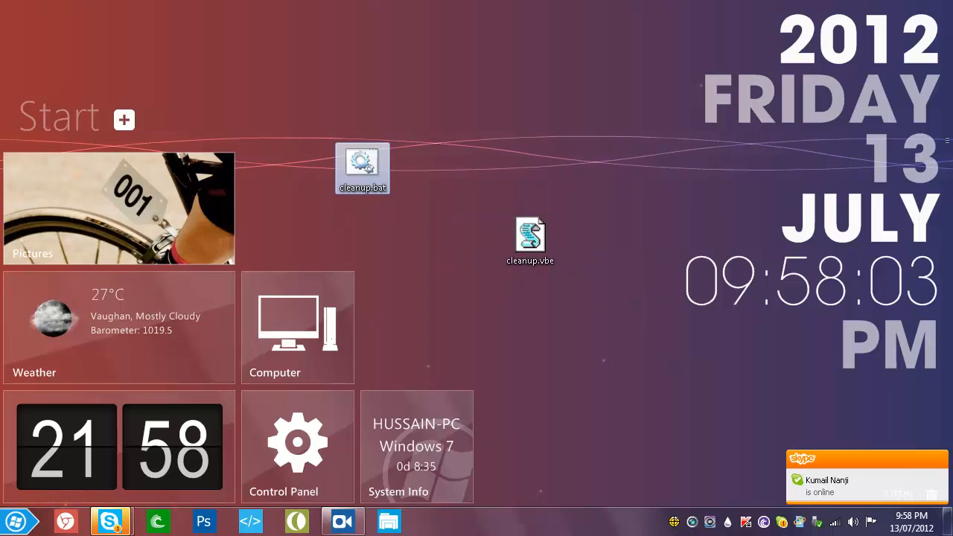
pyautogui.click(530, 239)
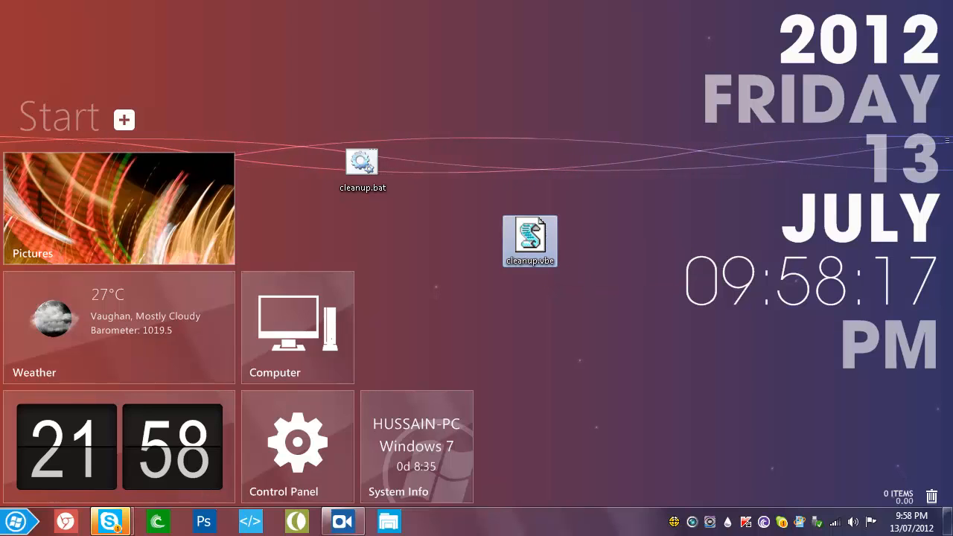
pyautogui.moveTo(362, 162); pyautogui.dragTo(474, 240)
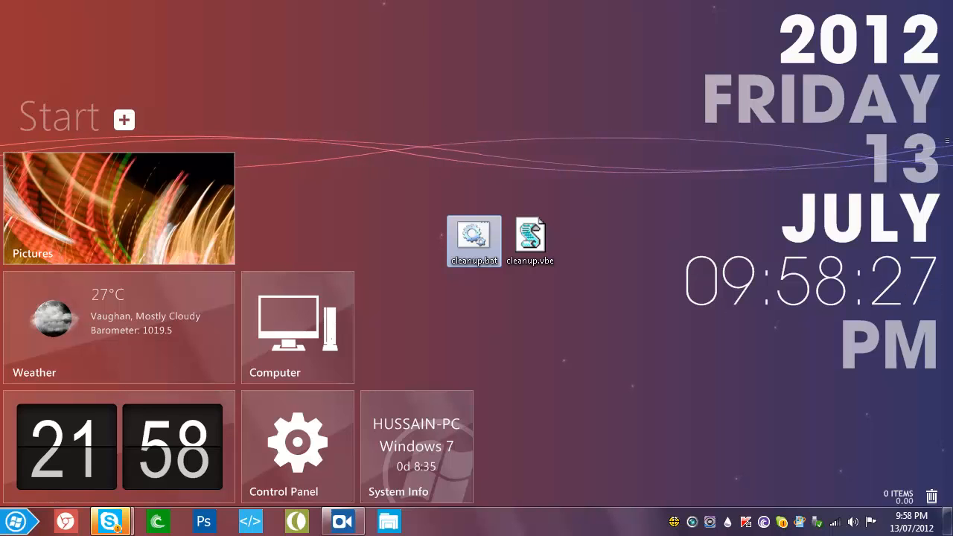
pyautogui.click(529, 239)
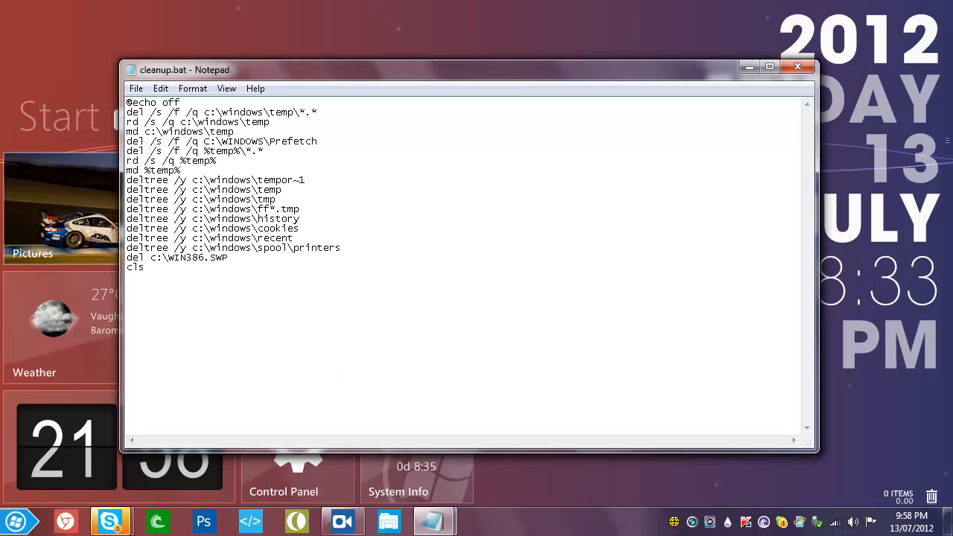
pyautogui.click(798, 66)
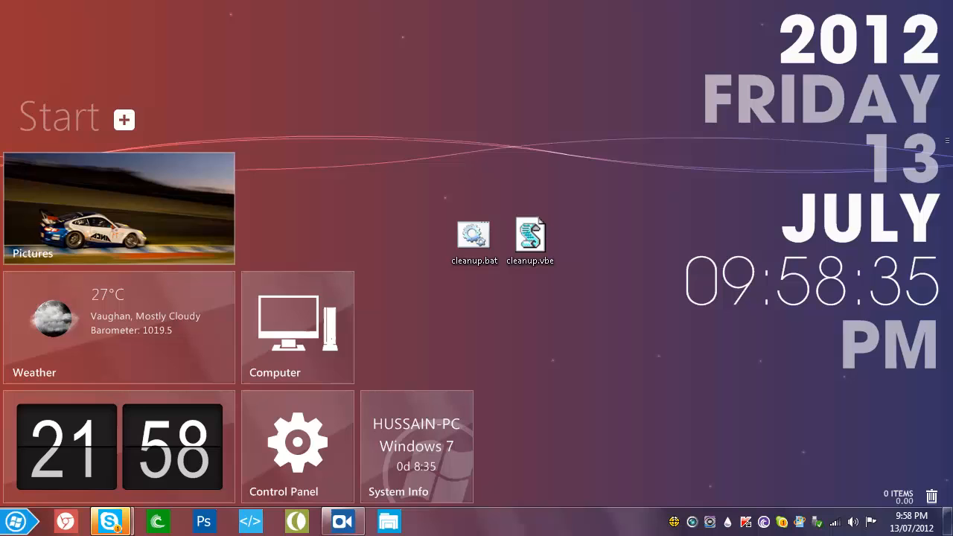